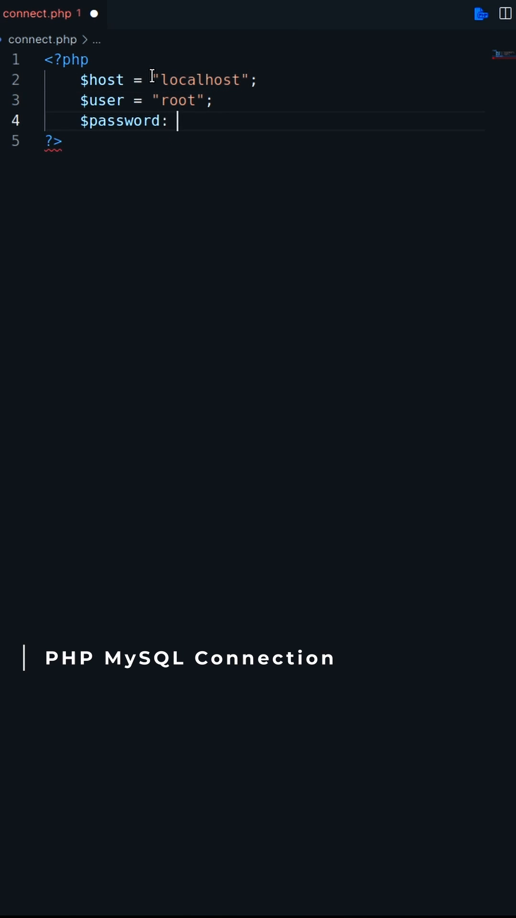
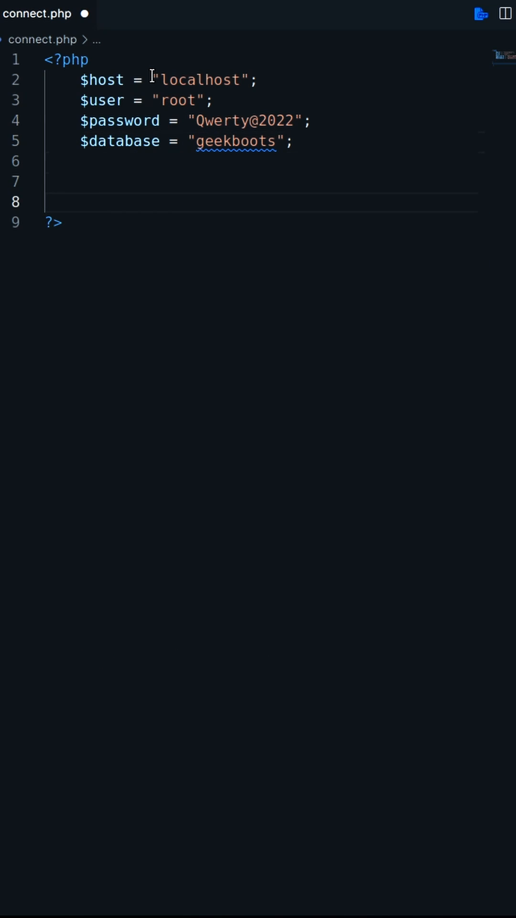
text($connect = new mysqli($host, $user, $password ,)
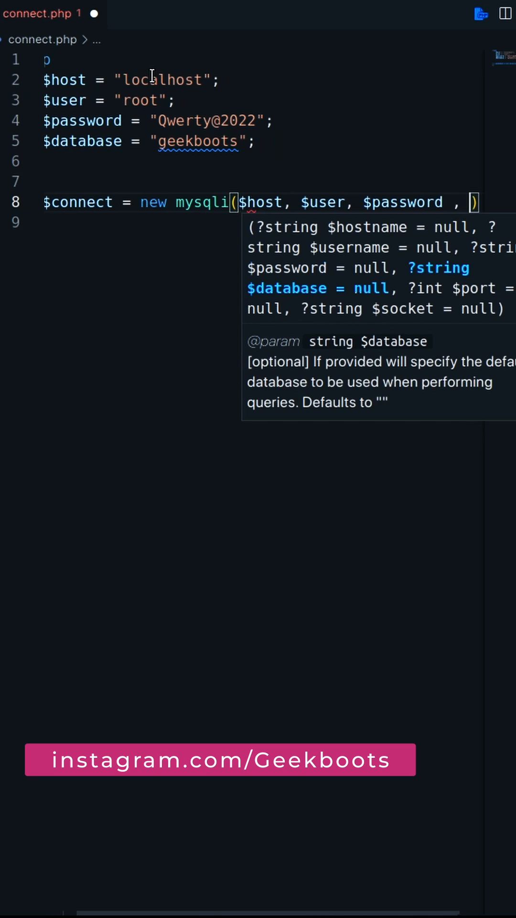
text($database)
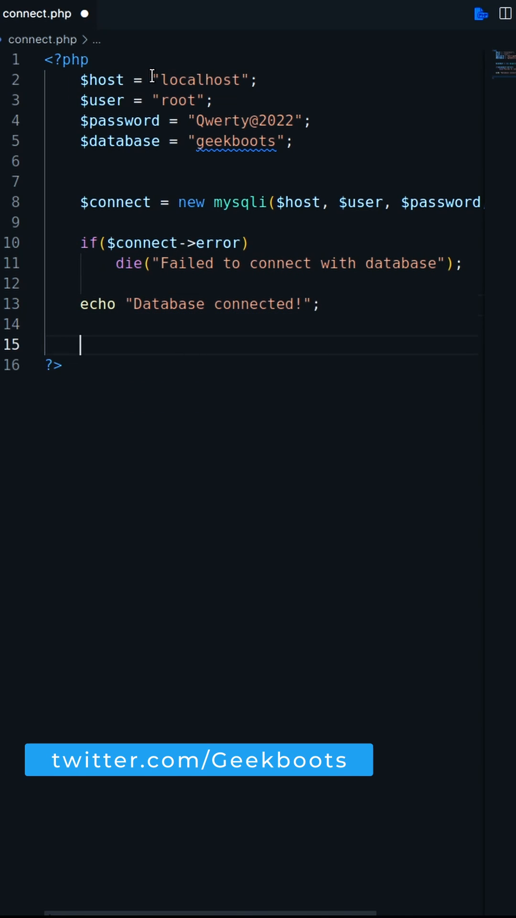
text($connect->close();)
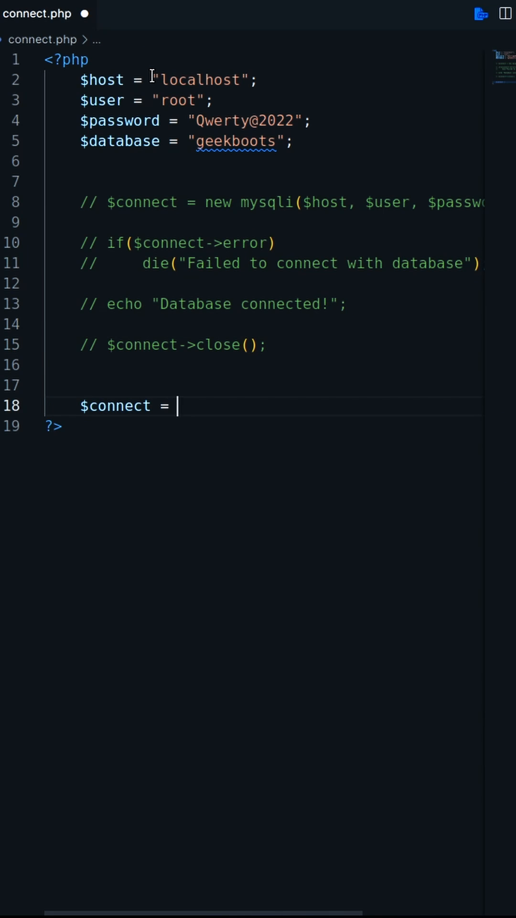
text(mysqli_connect_error()
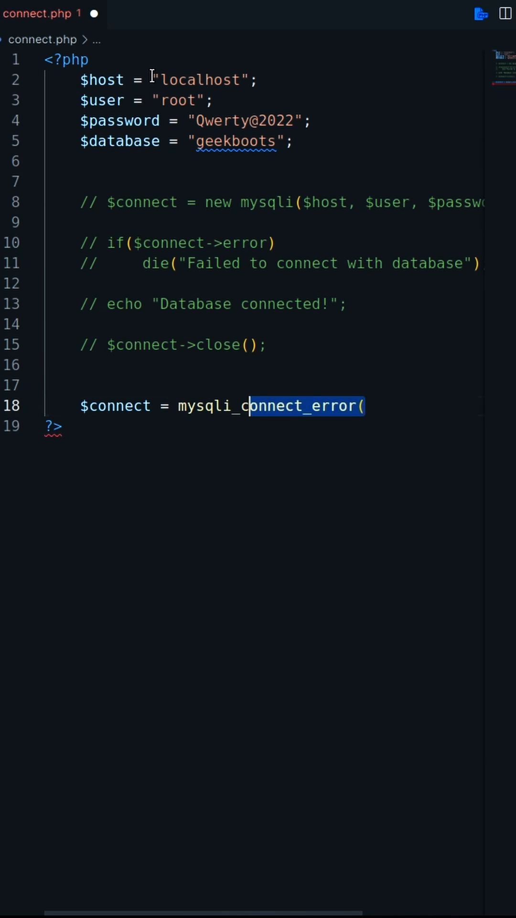
text(($host, $user, $passw)
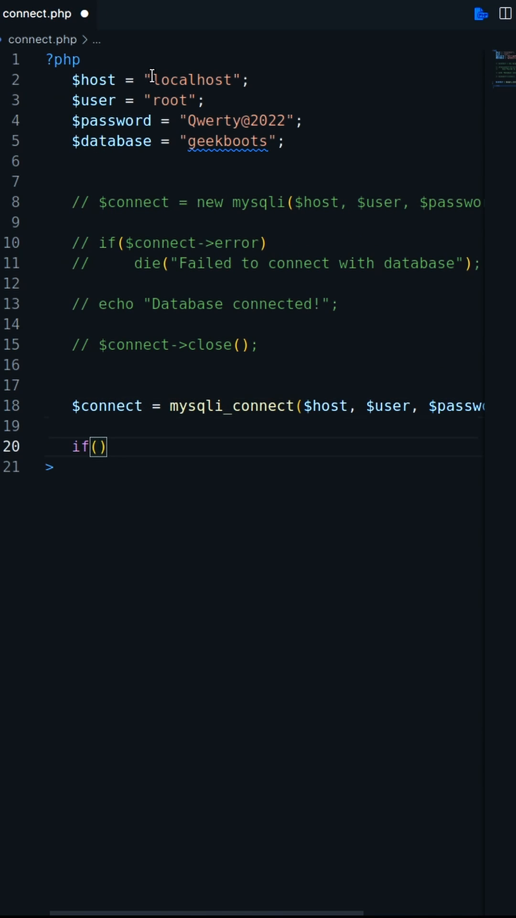
text($connect)
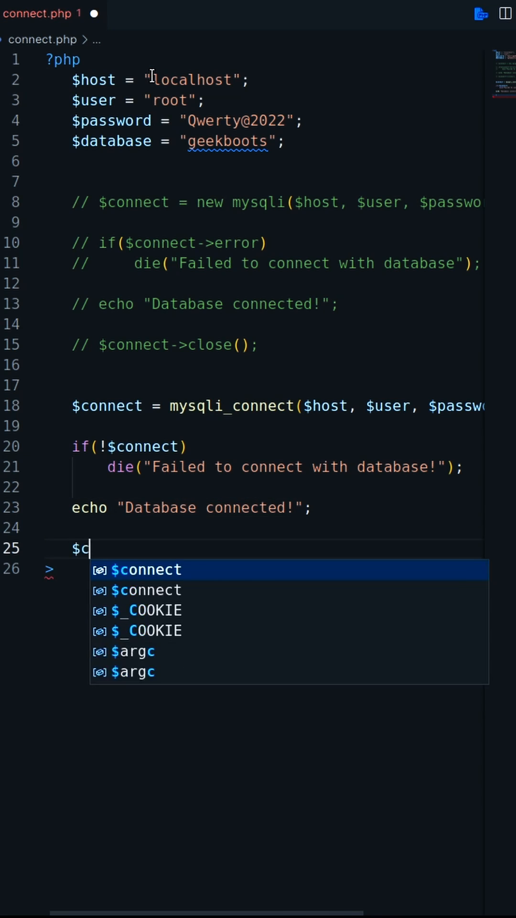
text(mysqli_clo)
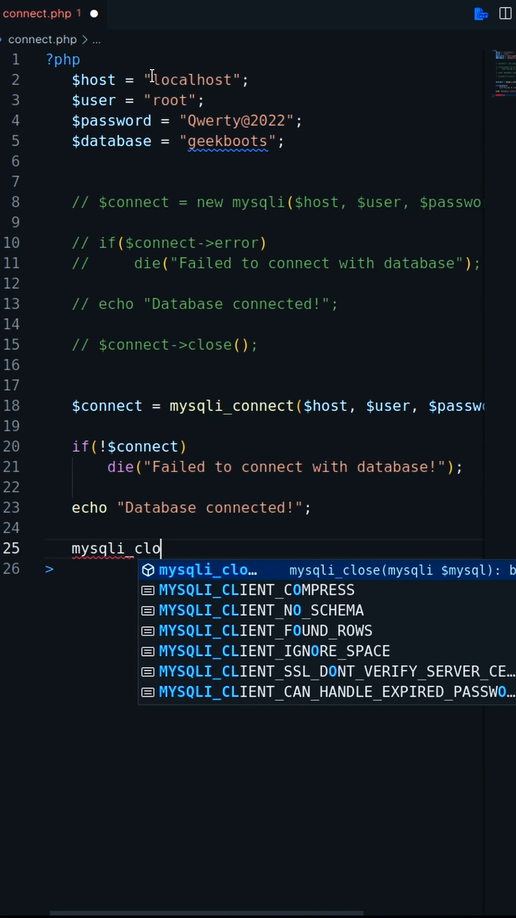